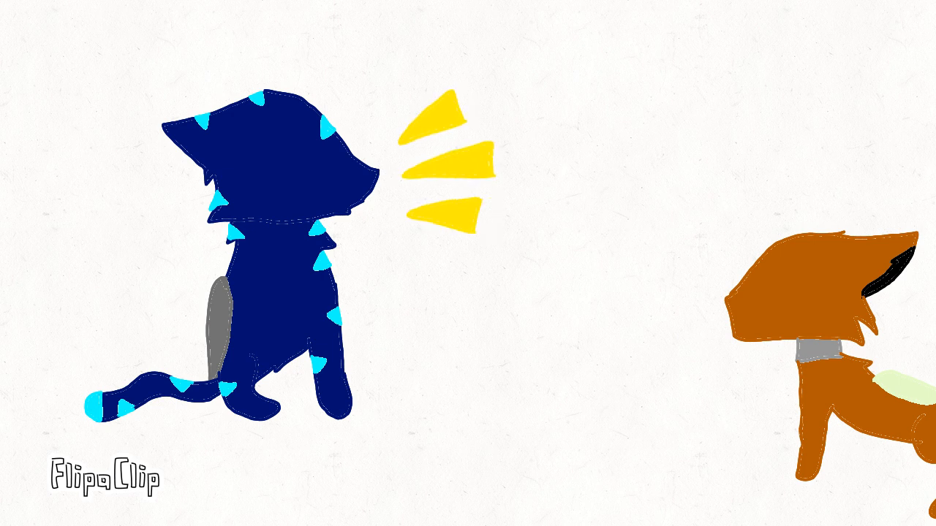
- Play the animation so the orange cat's blue eye appears beside the blue cat
click(836, 301)
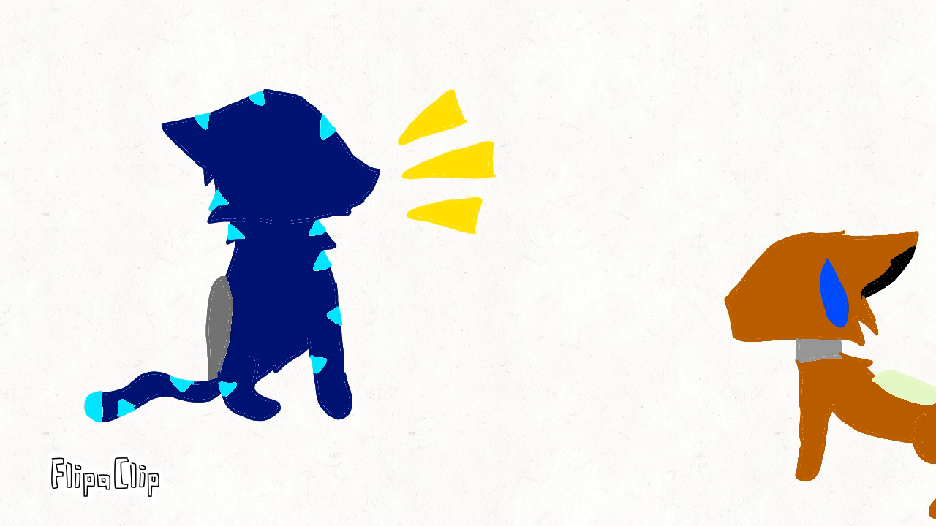